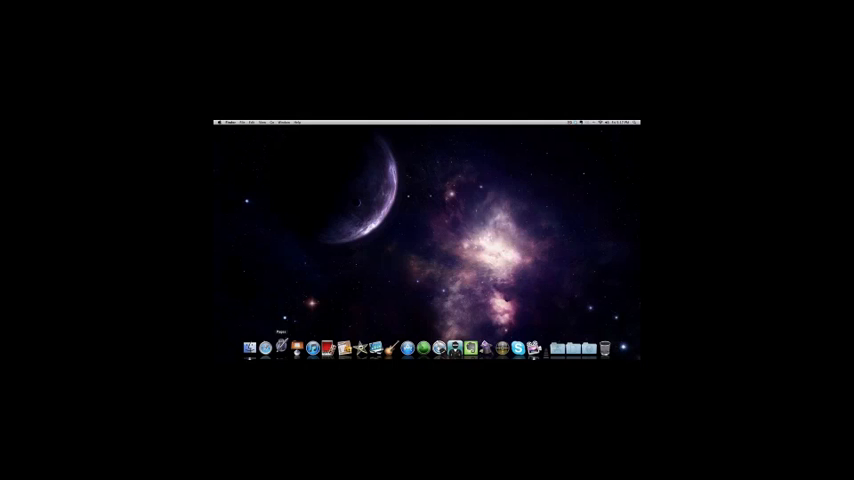
# Launch Coda from the Dock
pyautogui.click(282, 347)
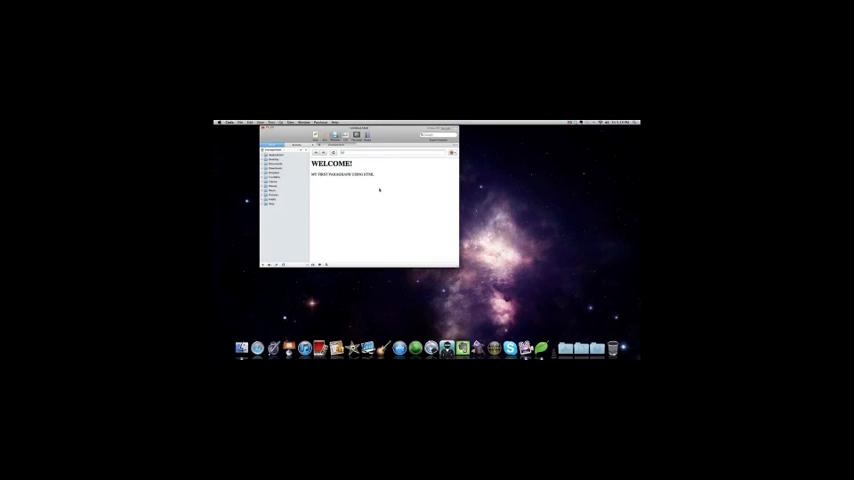
pyautogui.moveTo(390, 185)
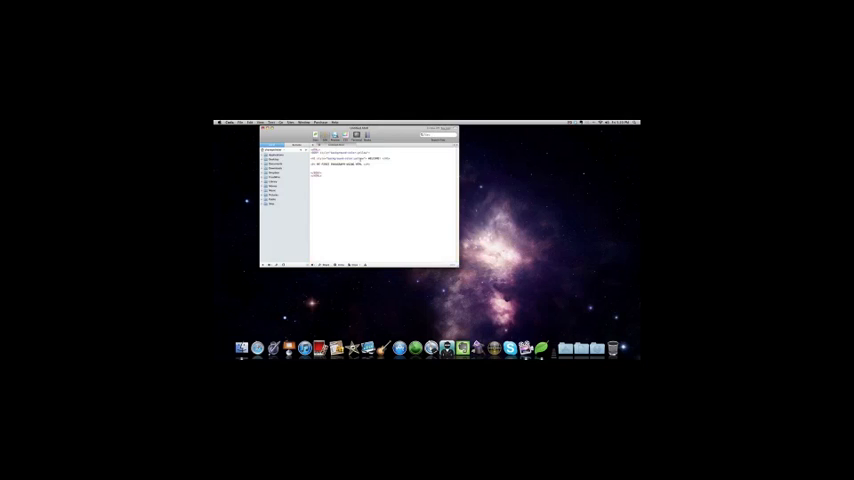
# Place the cursor in the first paragraph's p tag to add a font style attribute
pyautogui.doubleClick(350, 159)
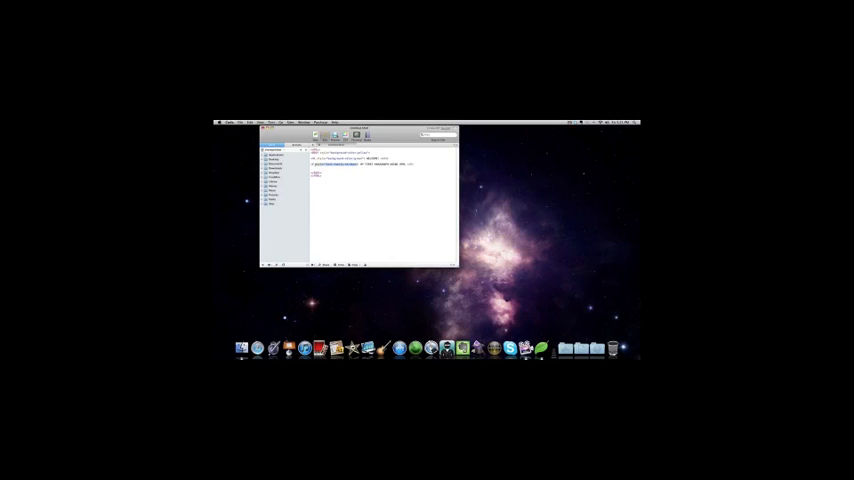
pyautogui.click(259, 122)
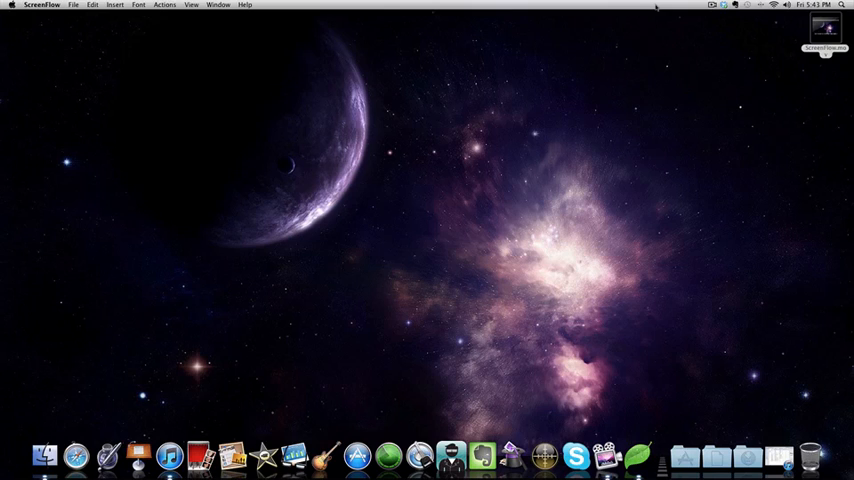
pyautogui.click(712, 5)
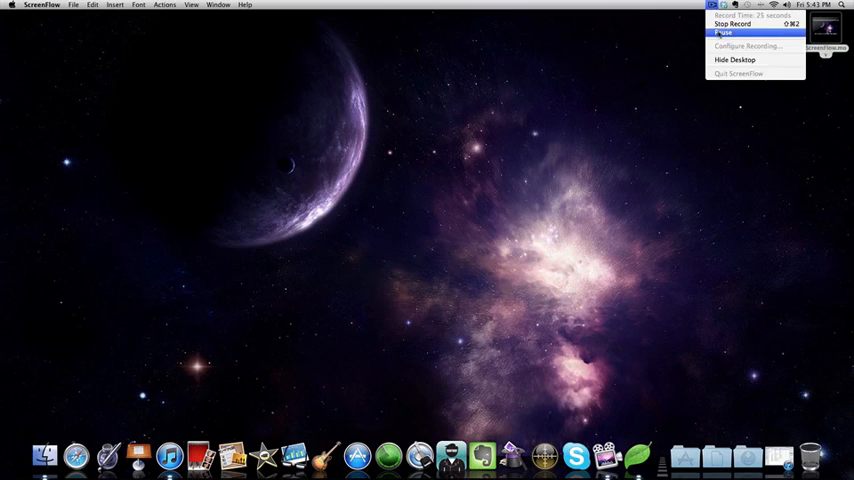
pyautogui.click(724, 32)
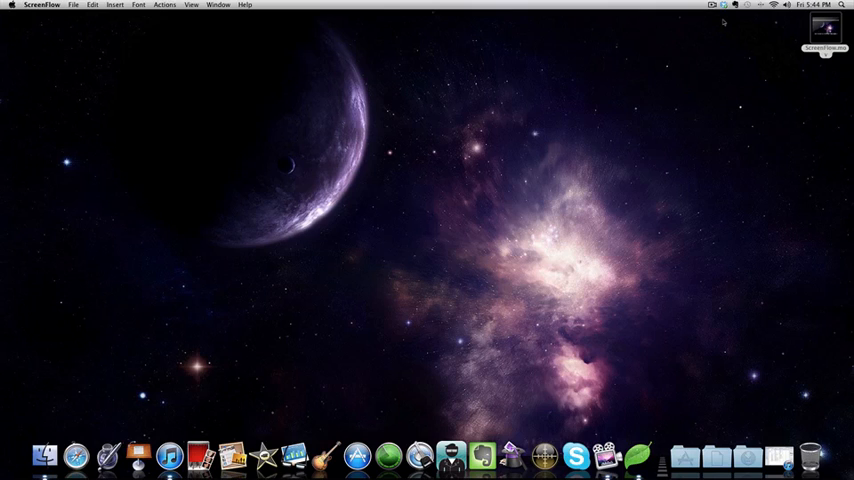